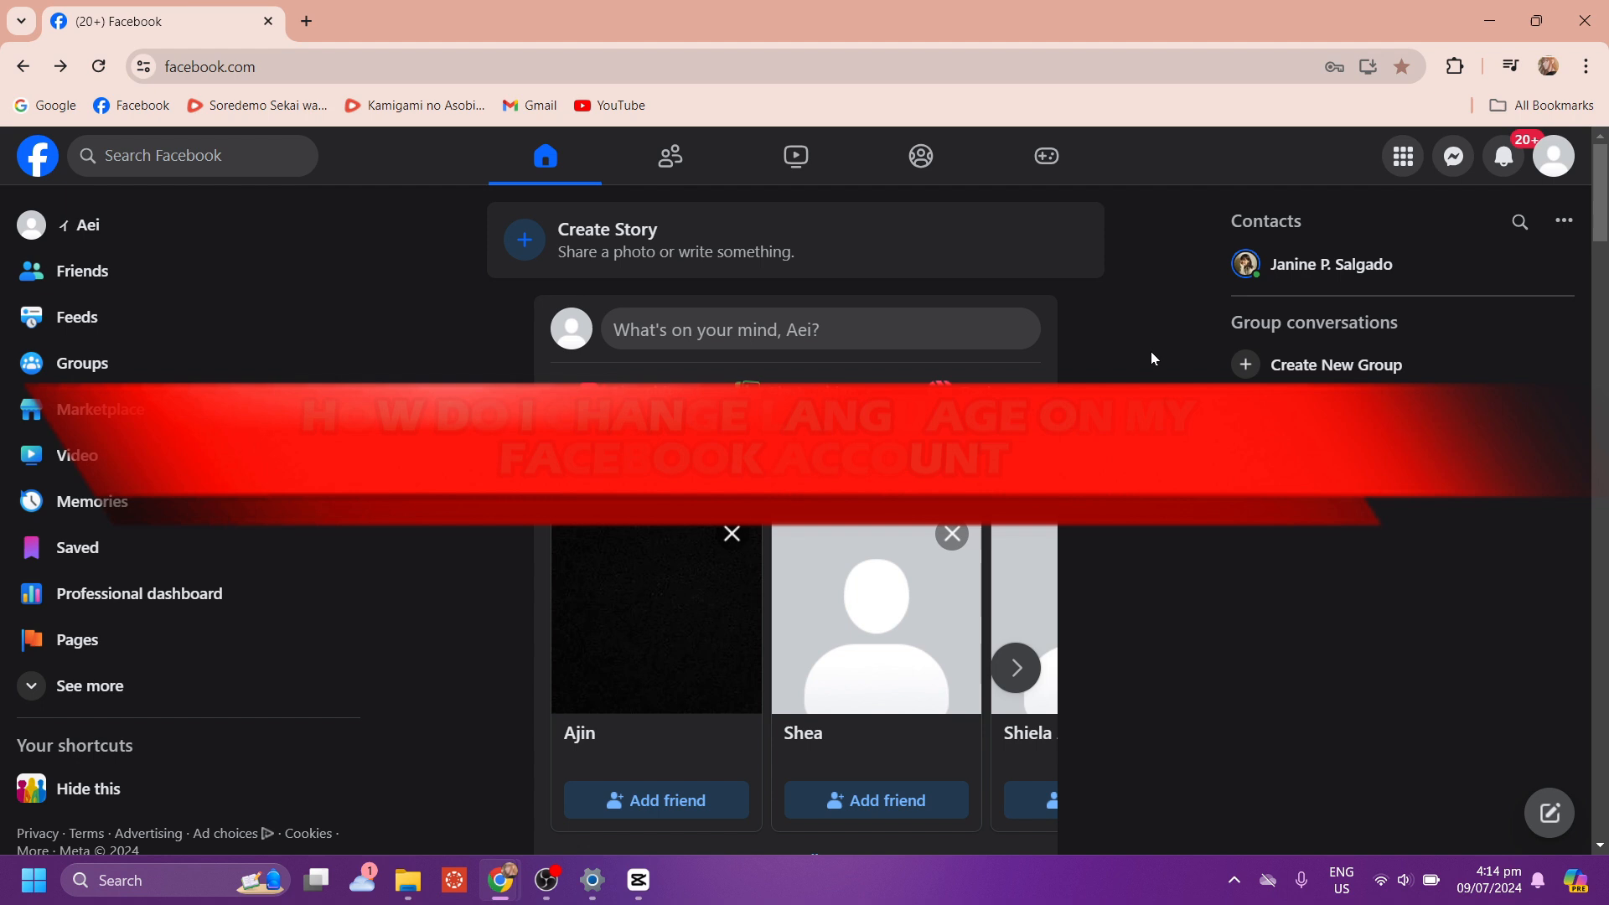
# - Go through the account menu's Language option to the full Language and region settings page
pyautogui.click(1553, 156)
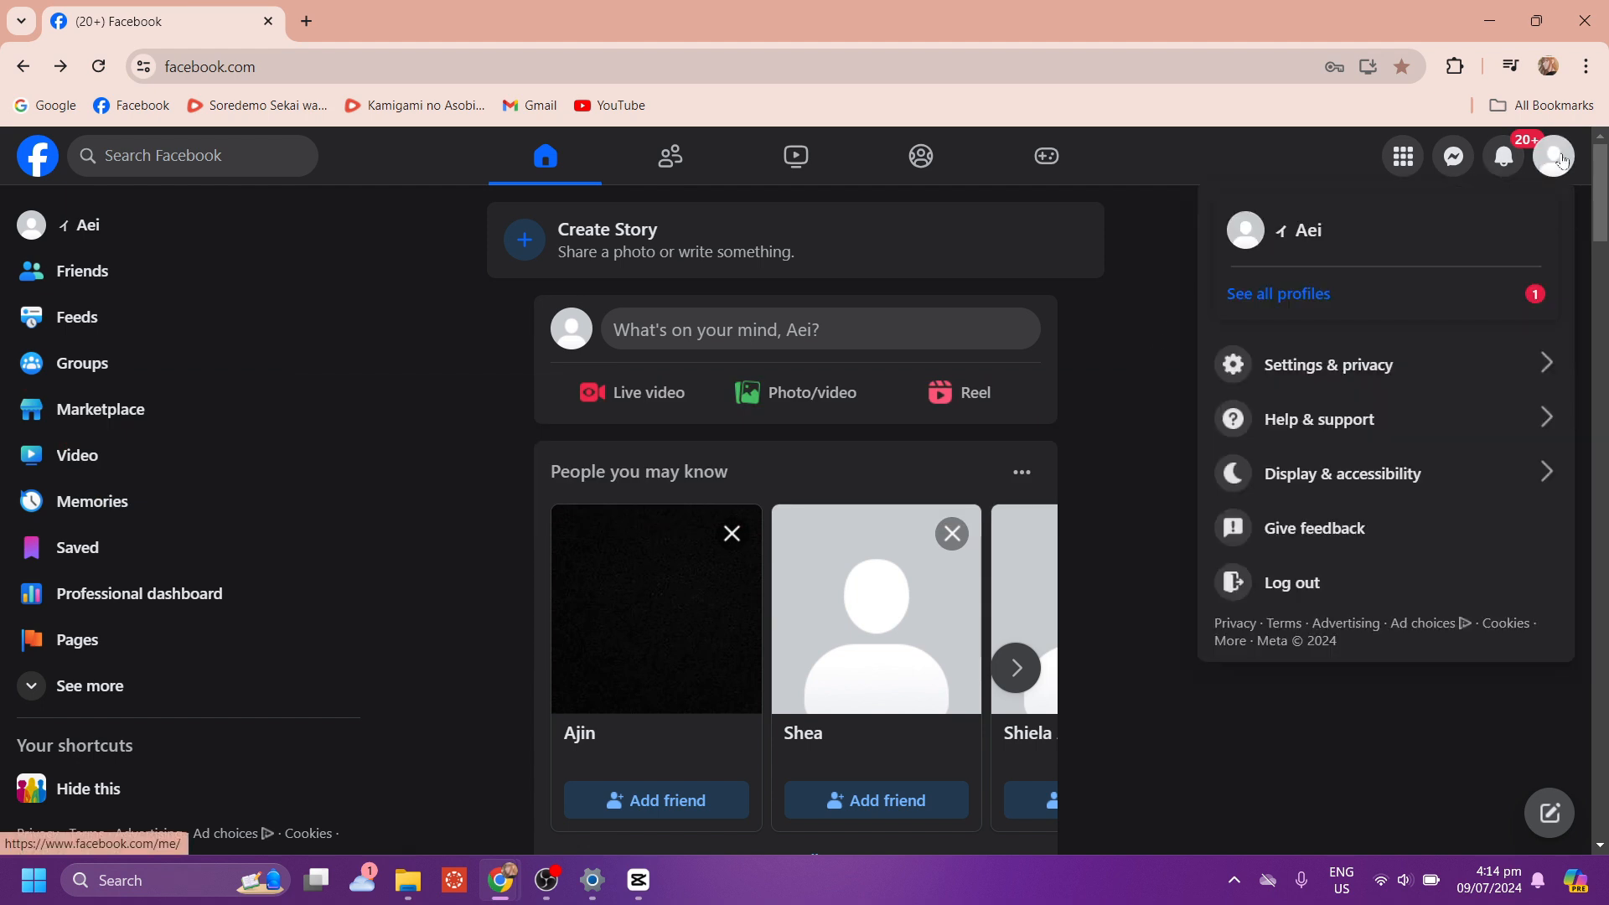
pyautogui.moveTo(1183, 274)
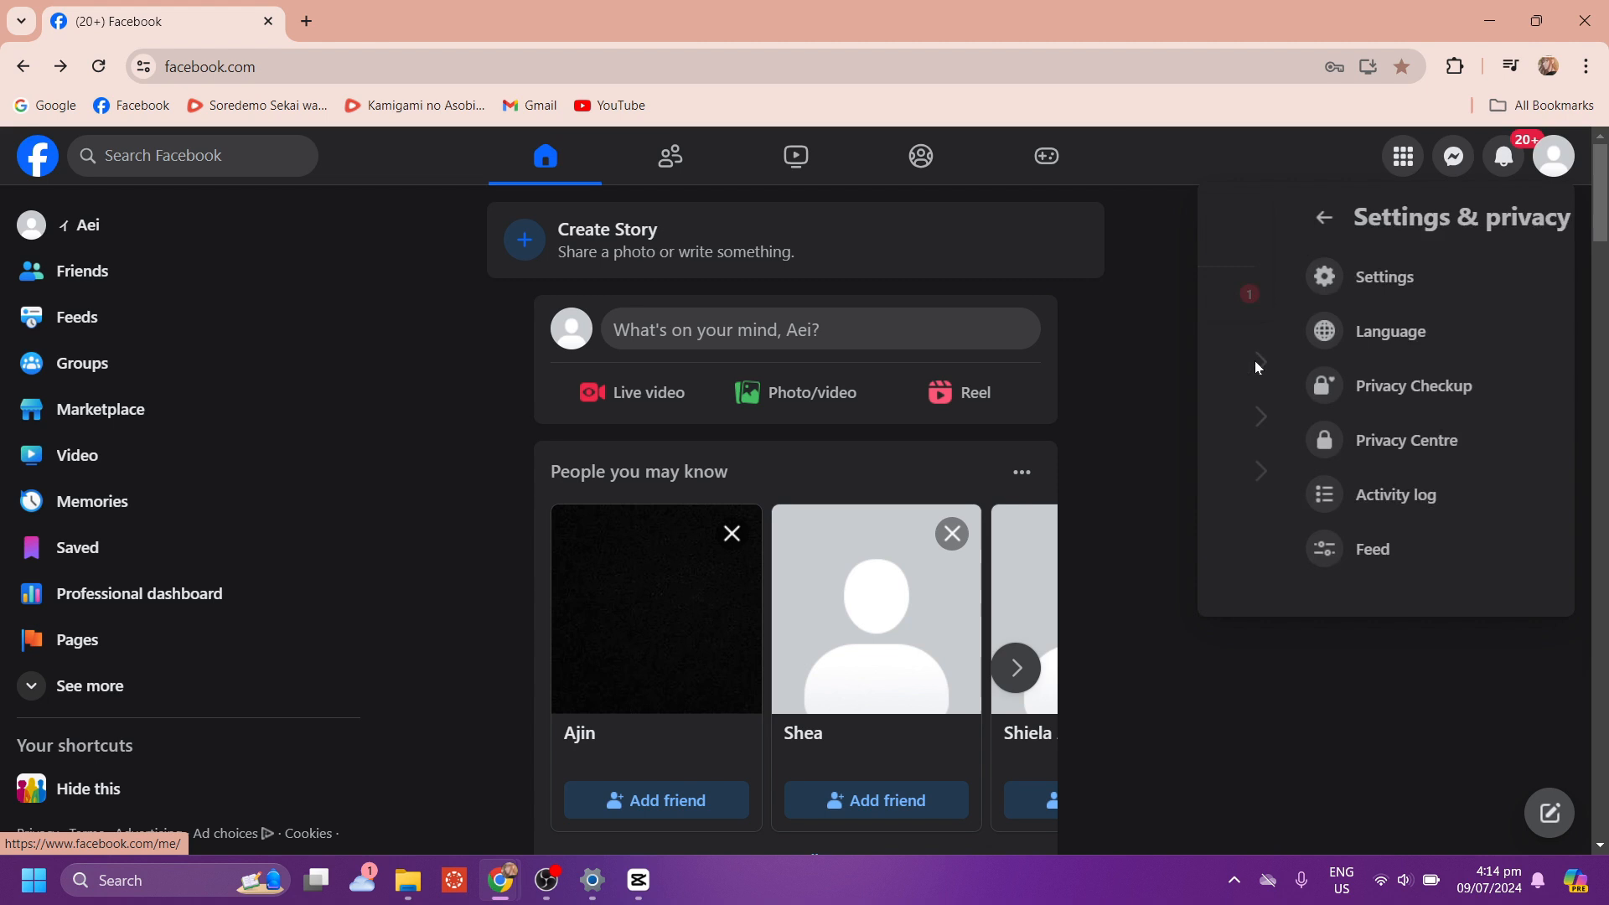
pyautogui.moveTo(1298, 330)
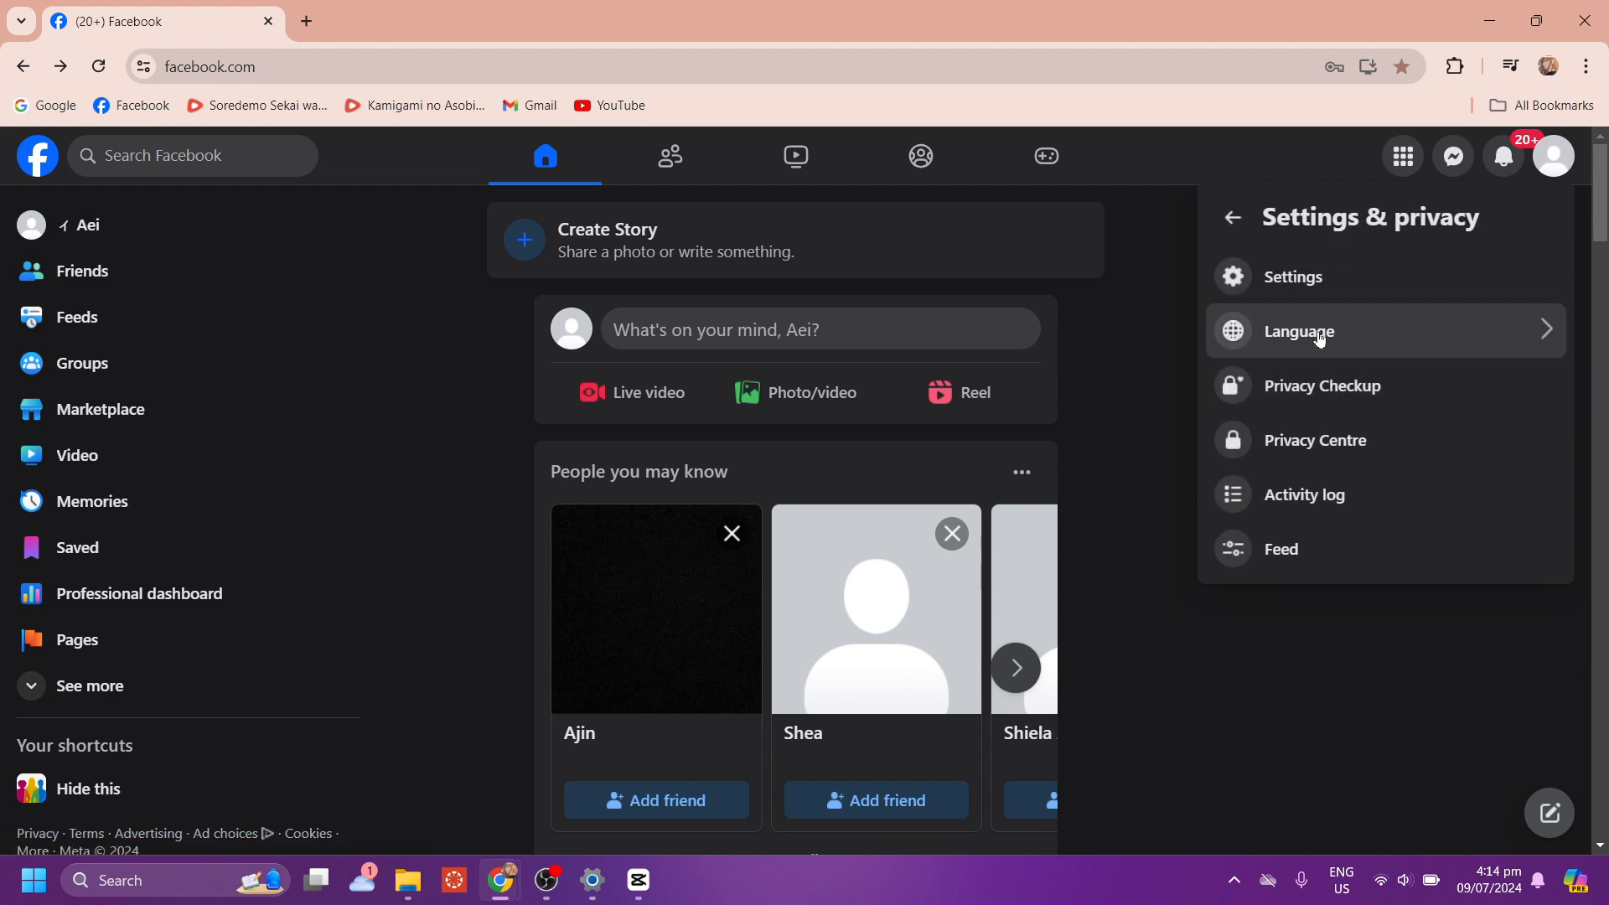
pyautogui.click(1299, 330)
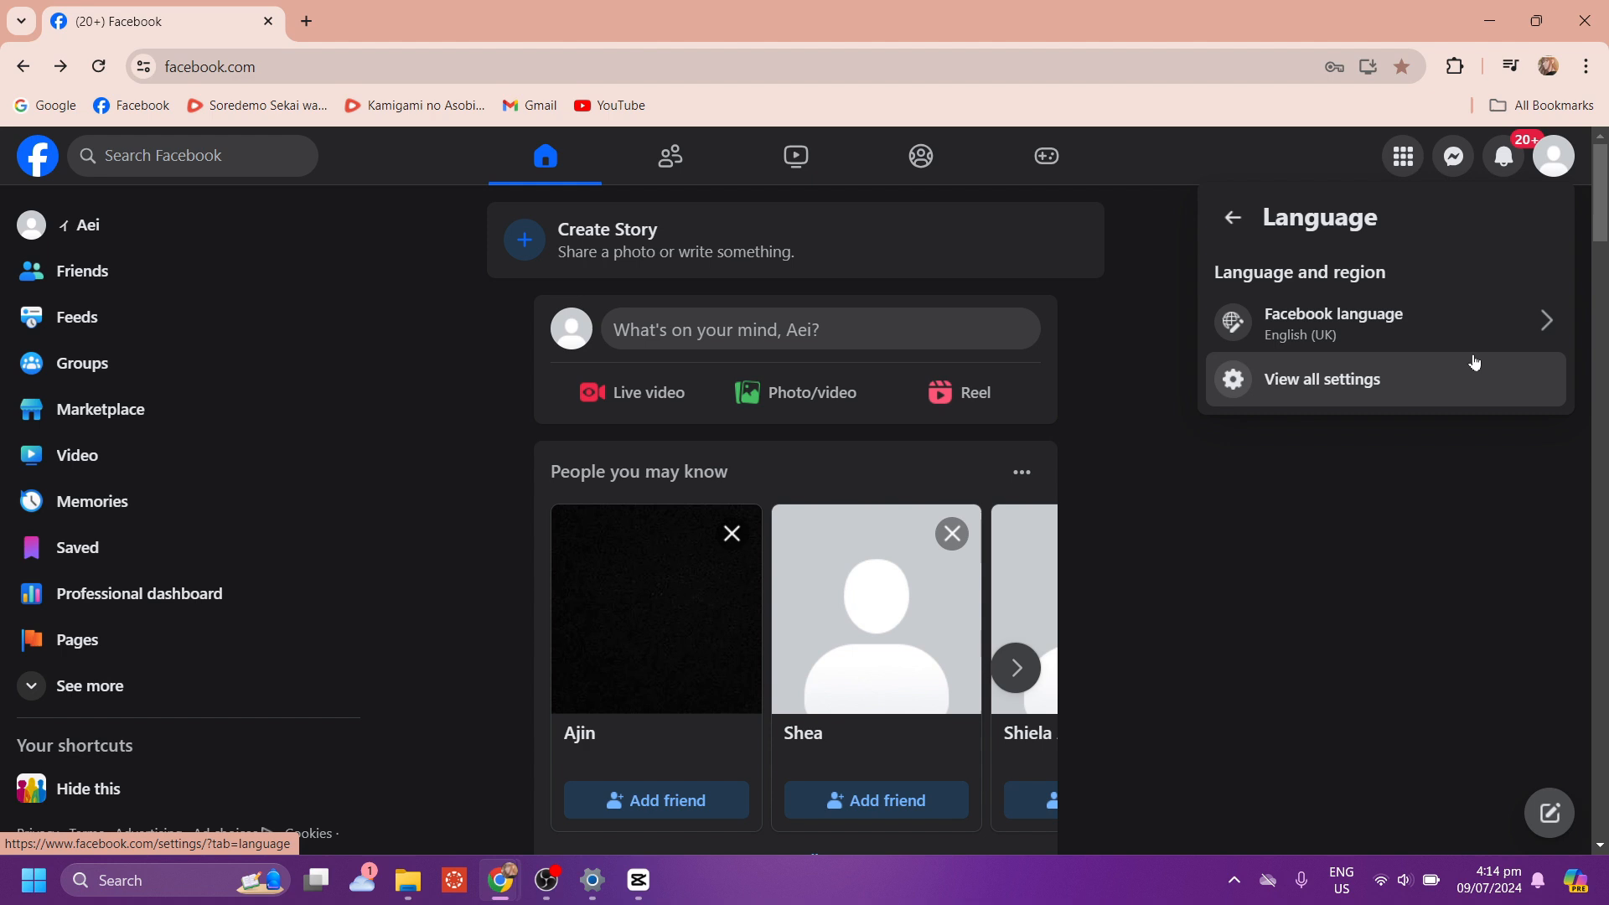
pyautogui.click(1322, 378)
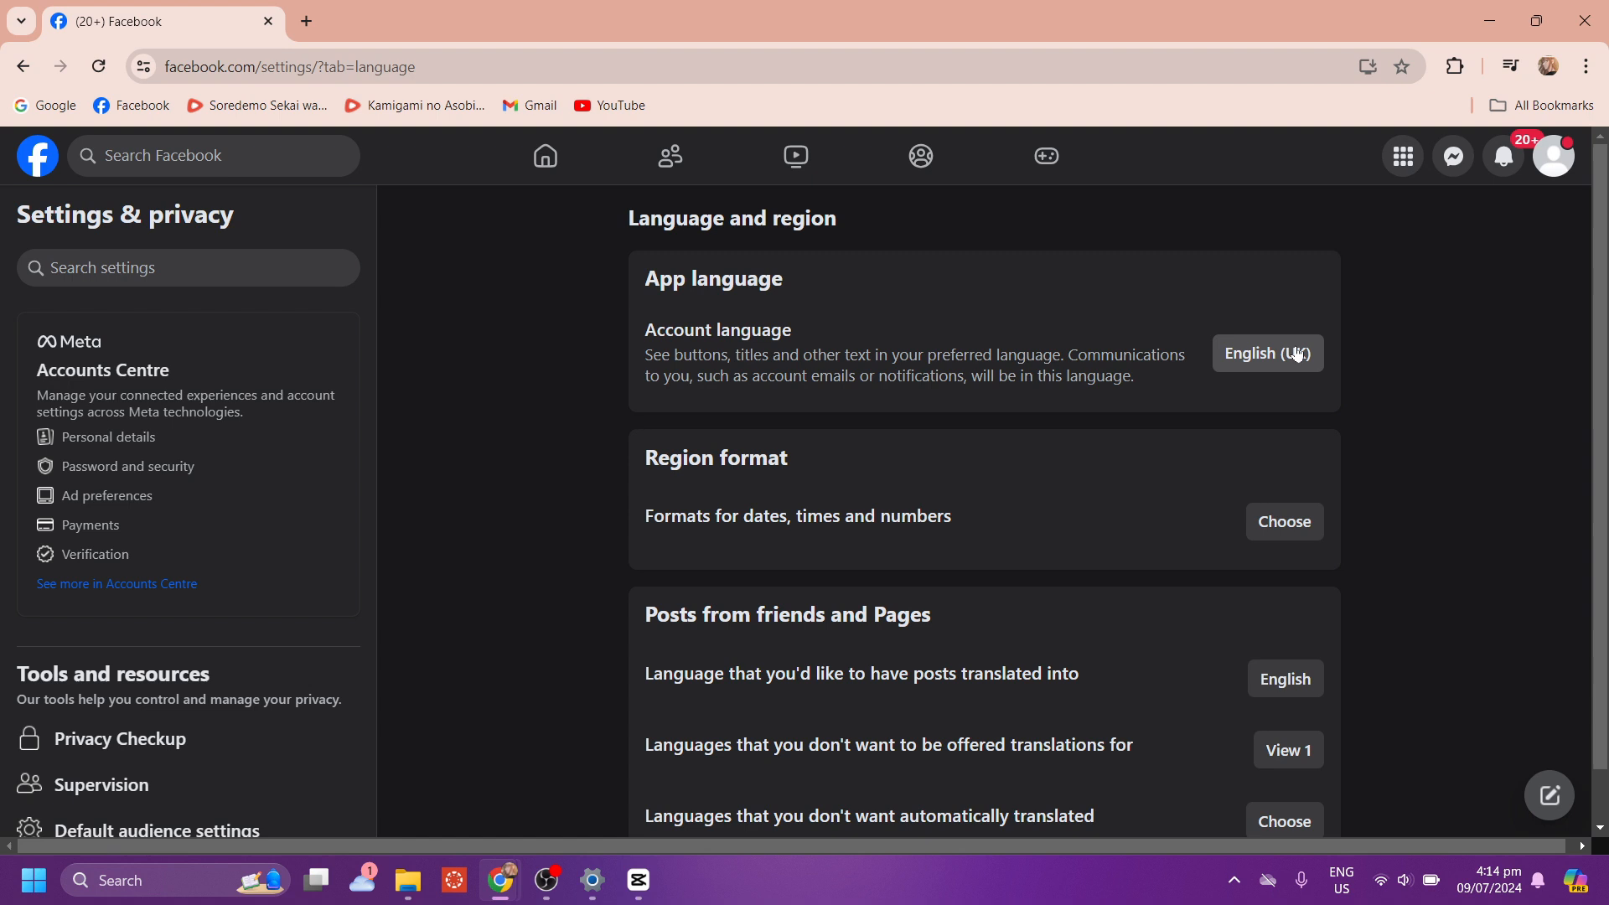
# - Switch the account language from English (UK) to English (US) and confirm the page refresh
pyautogui.click(1266, 353)
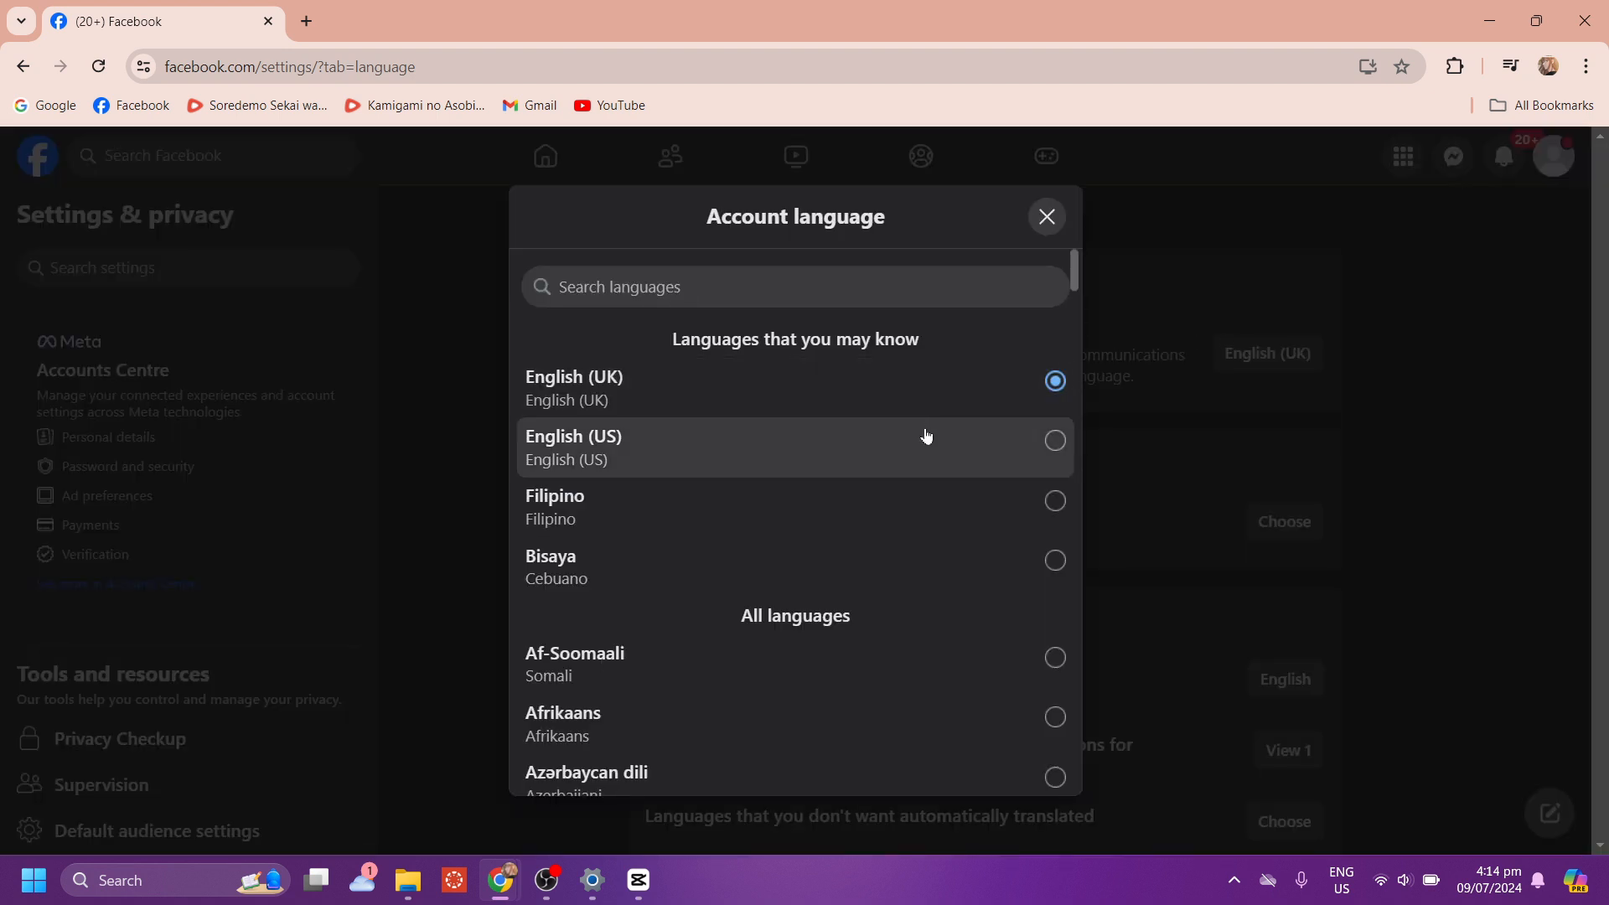
pyautogui.scroll(-3)
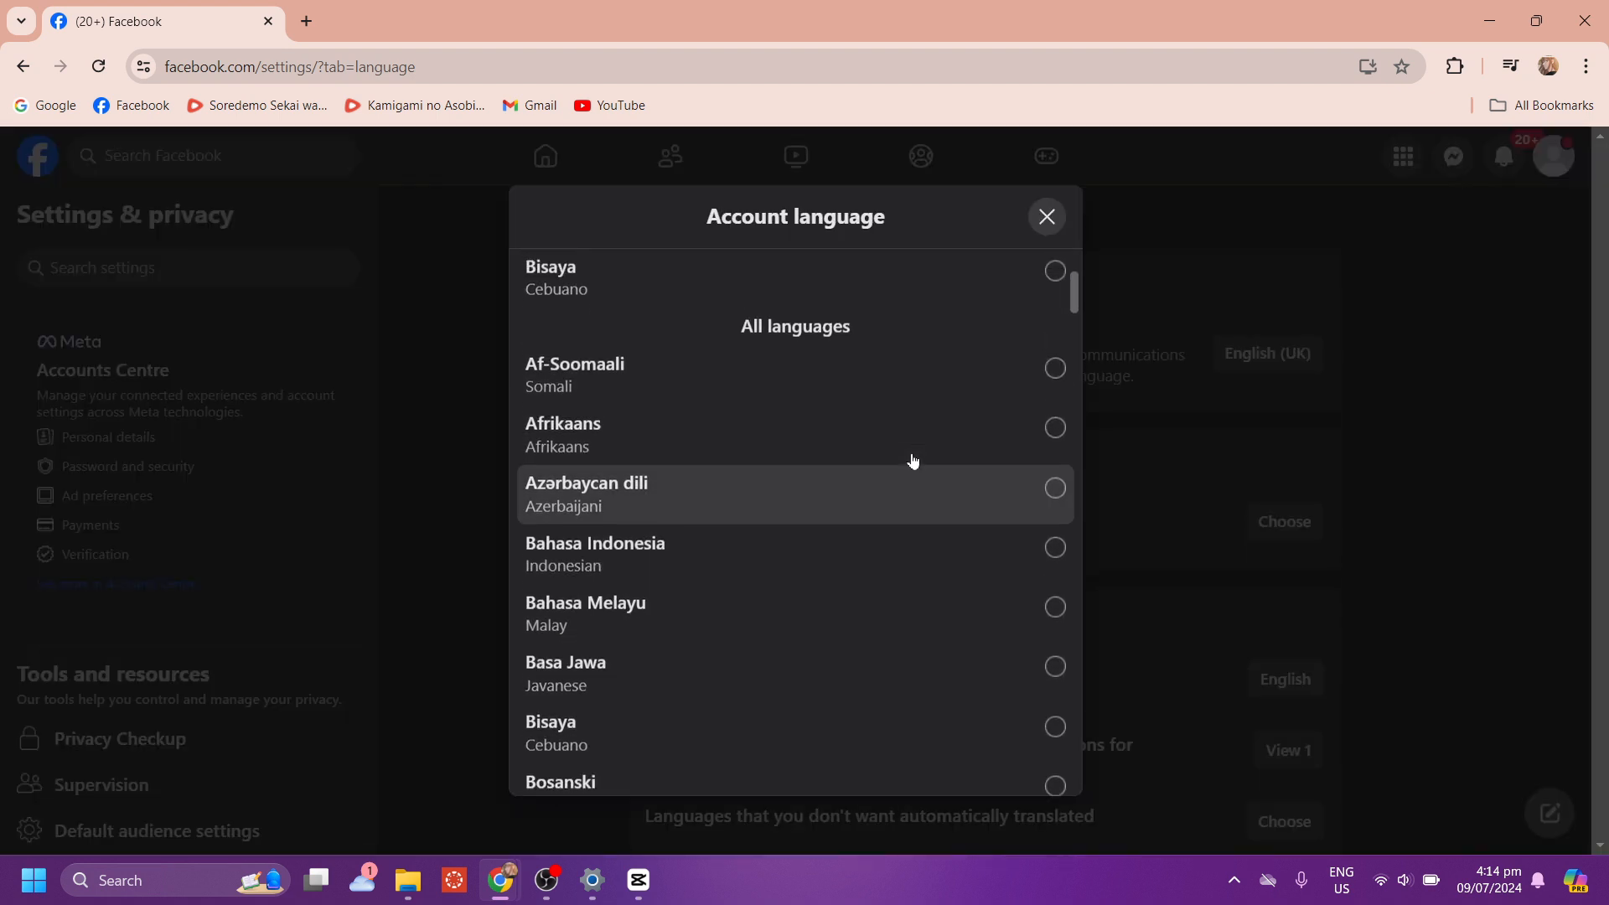
pyautogui.scroll(3)
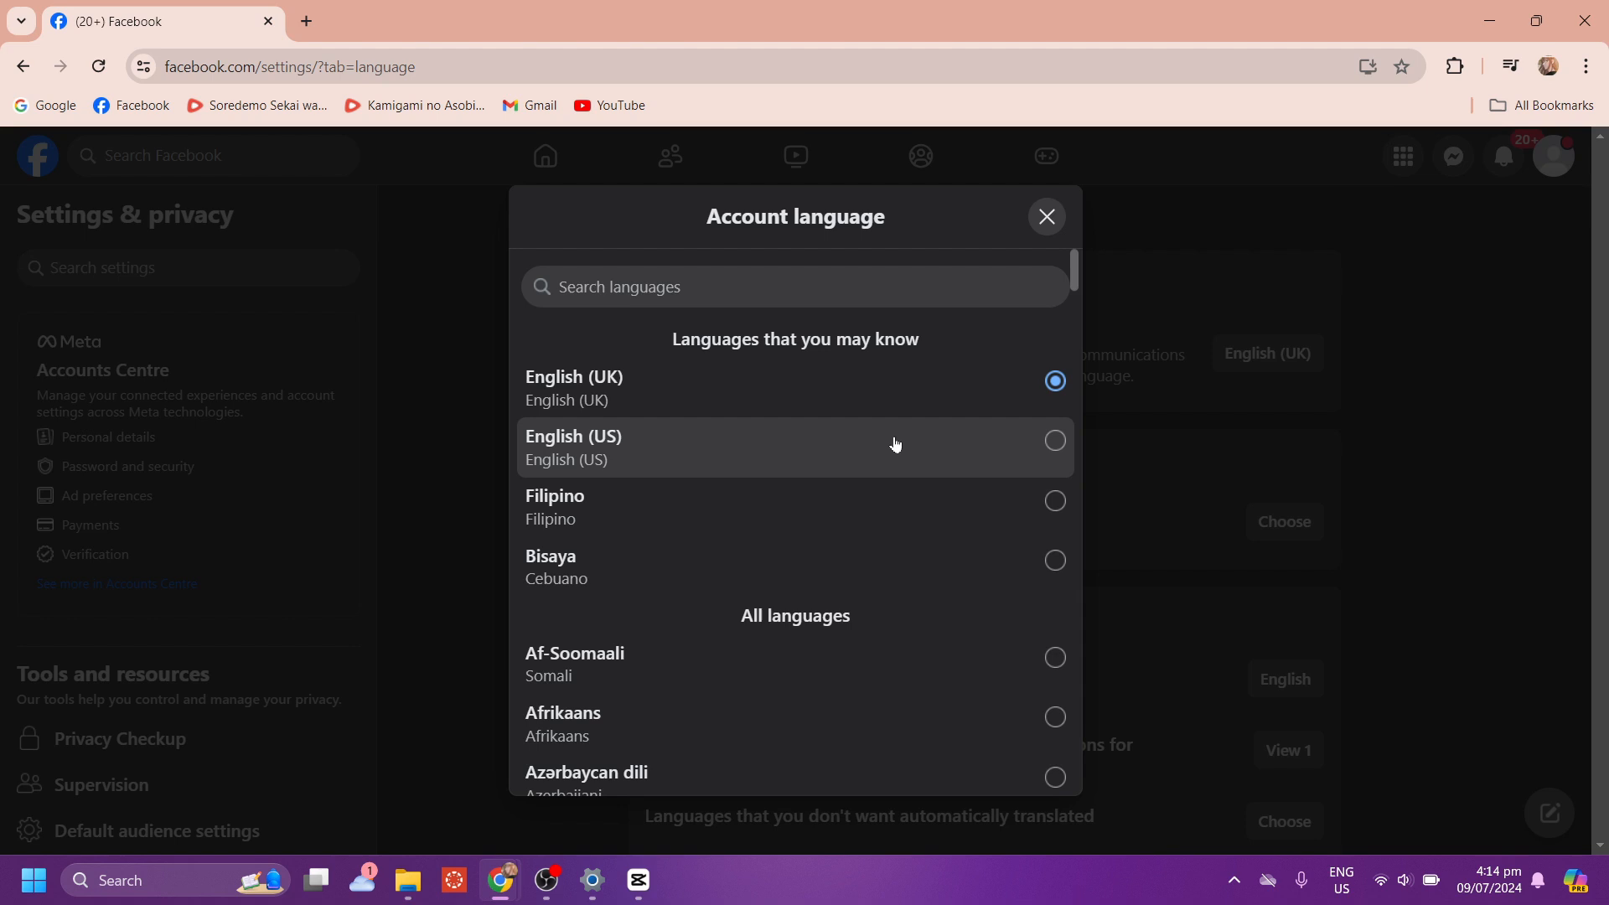
pyautogui.click(1054, 440)
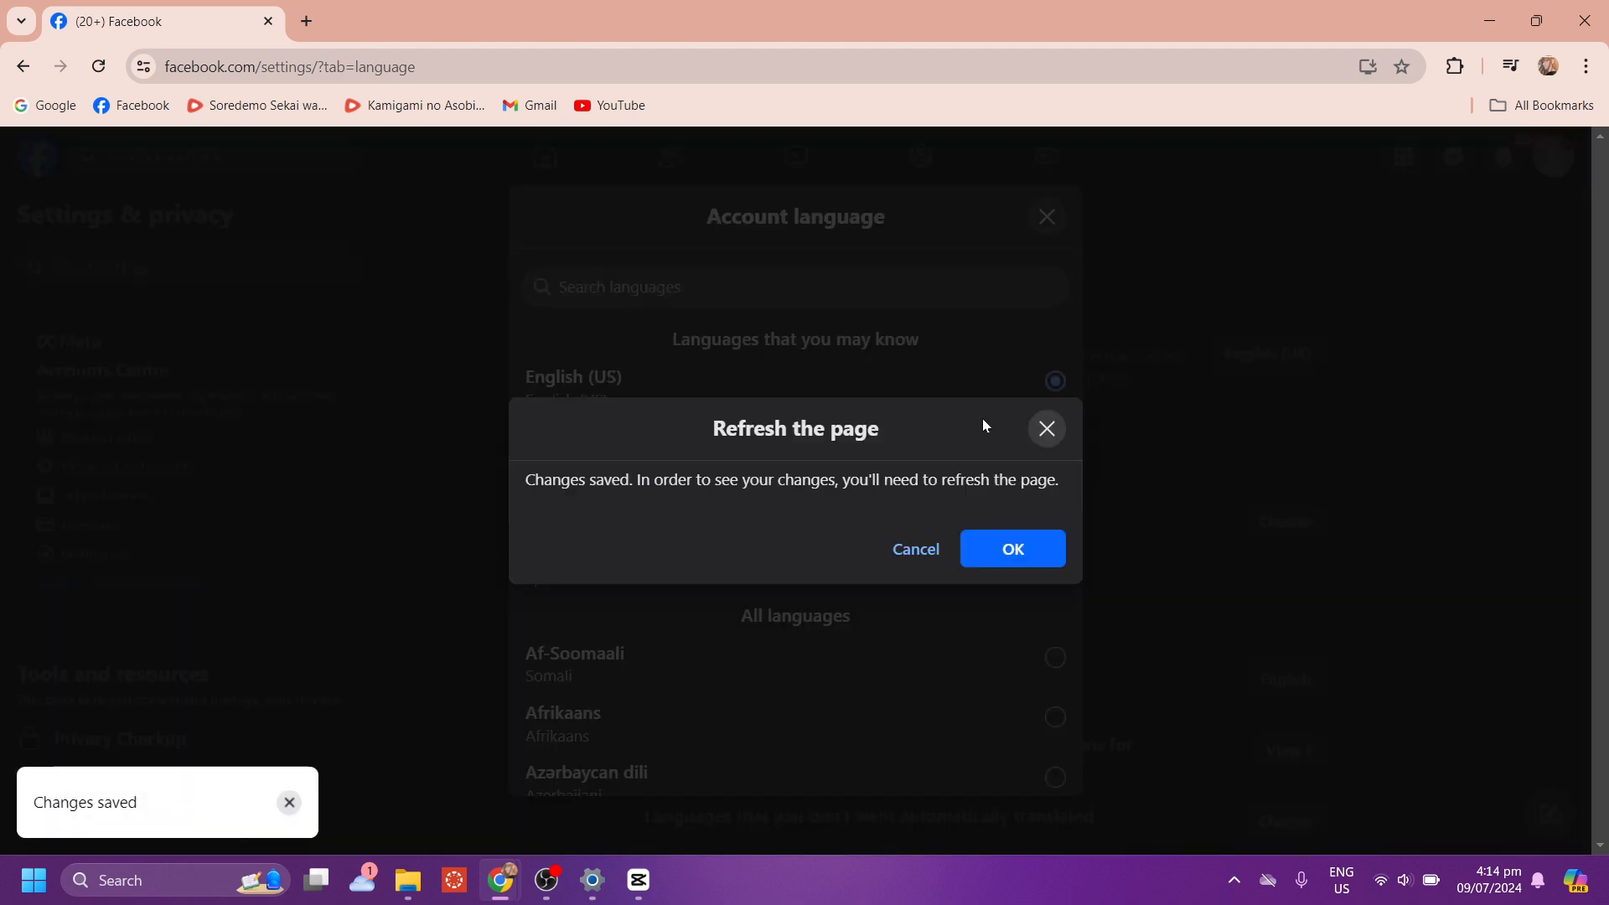
pyautogui.click(1011, 547)
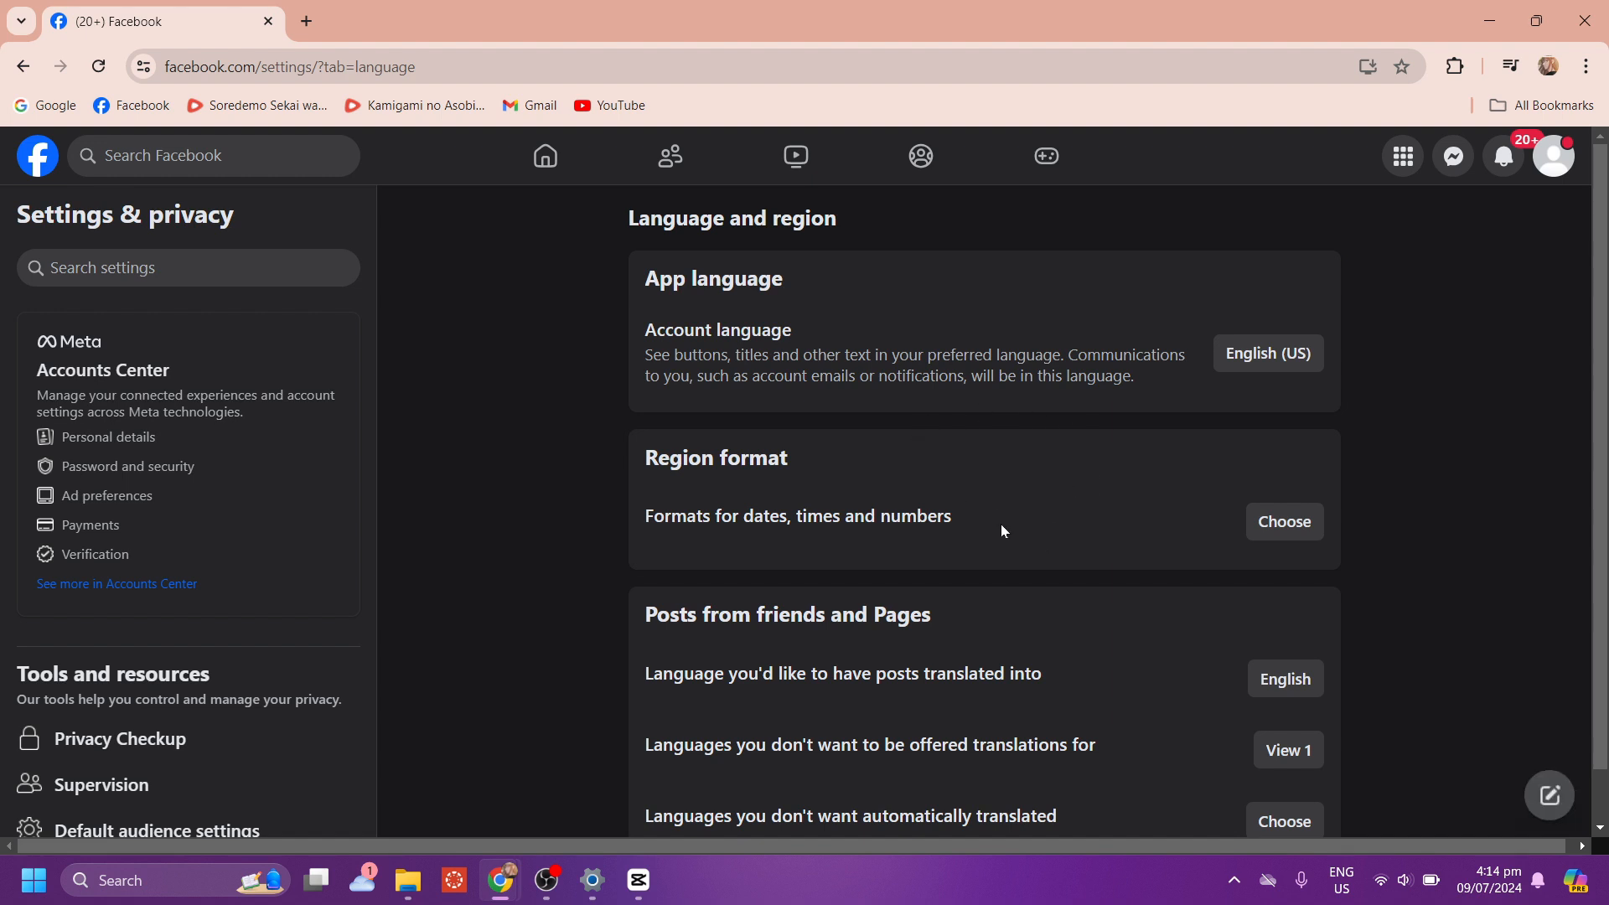
pyautogui.moveTo(1107, 517)
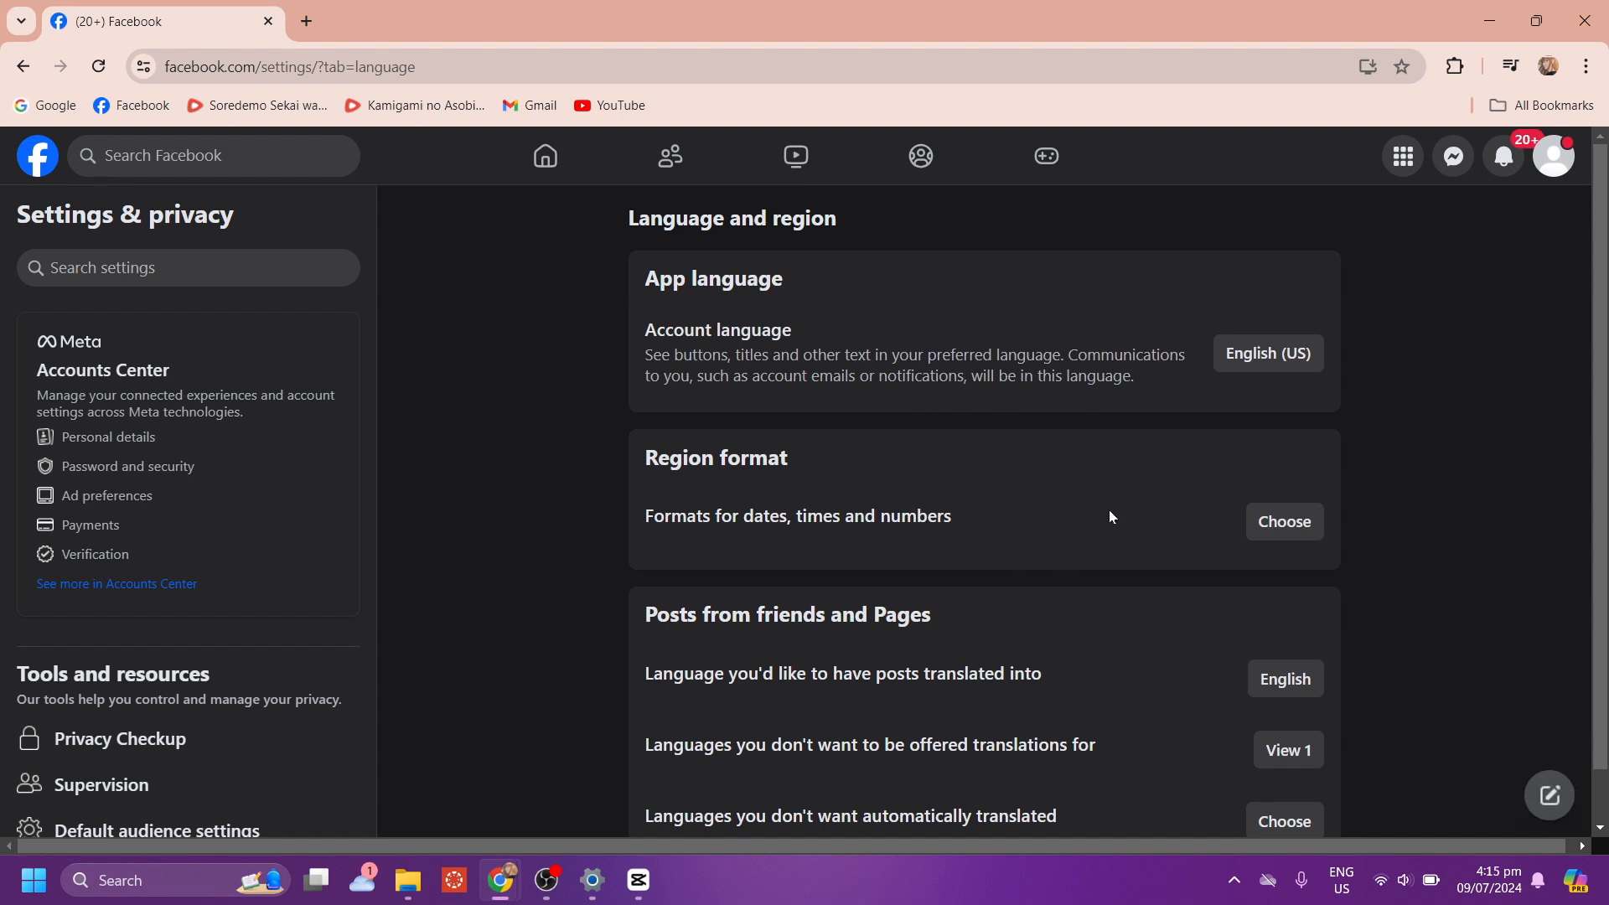
pyautogui.moveTo(1113, 563)
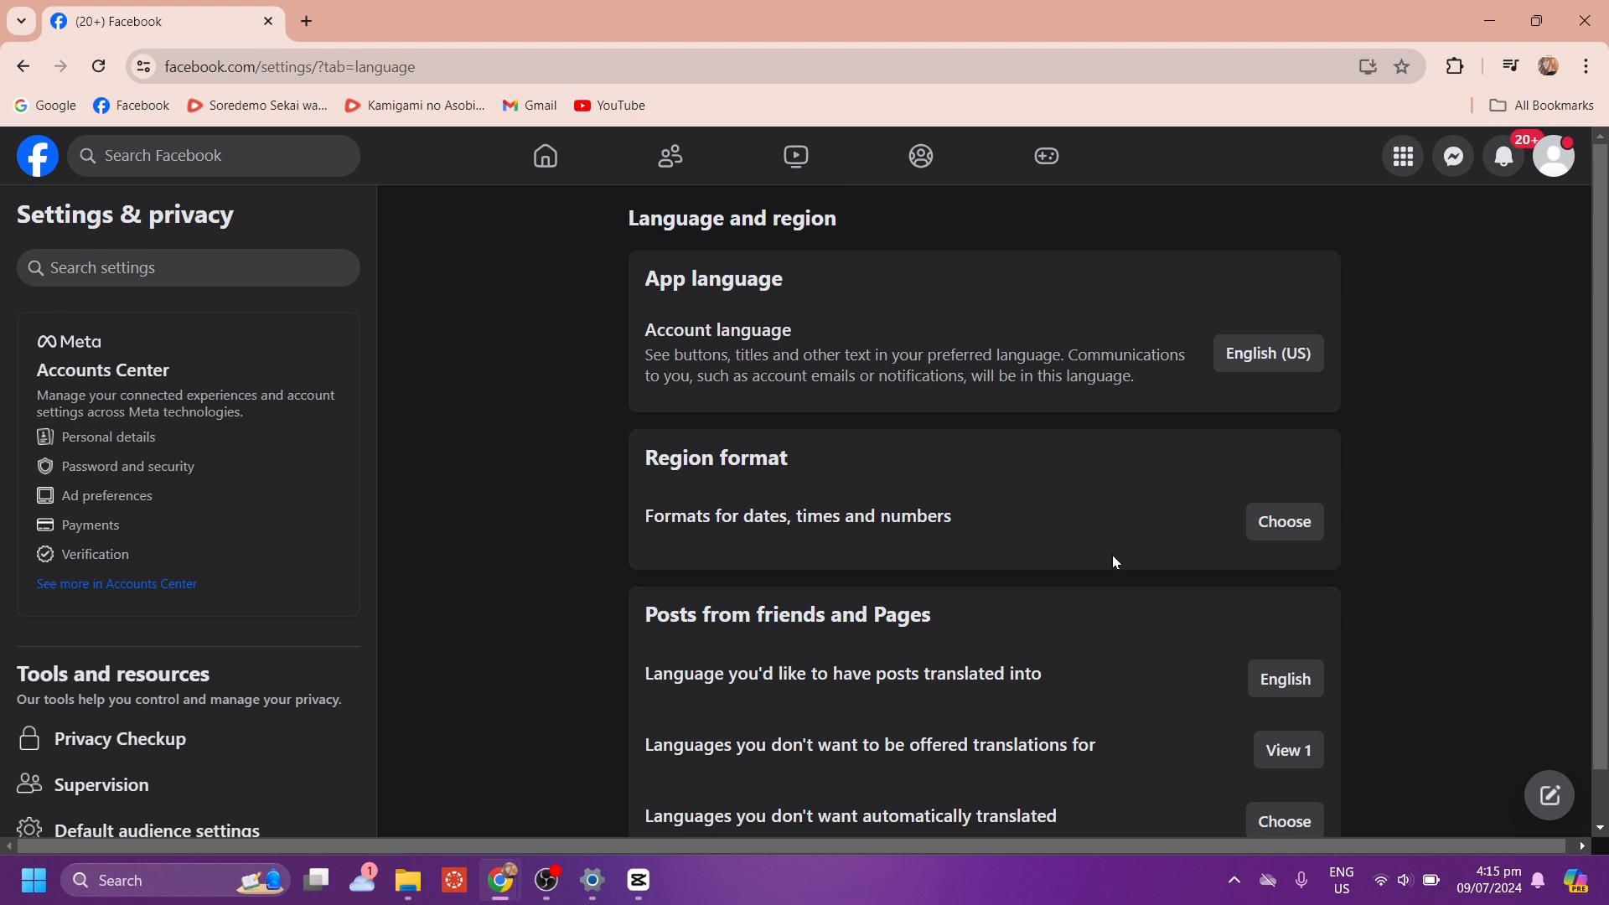
pyautogui.moveTo(1057, 400)
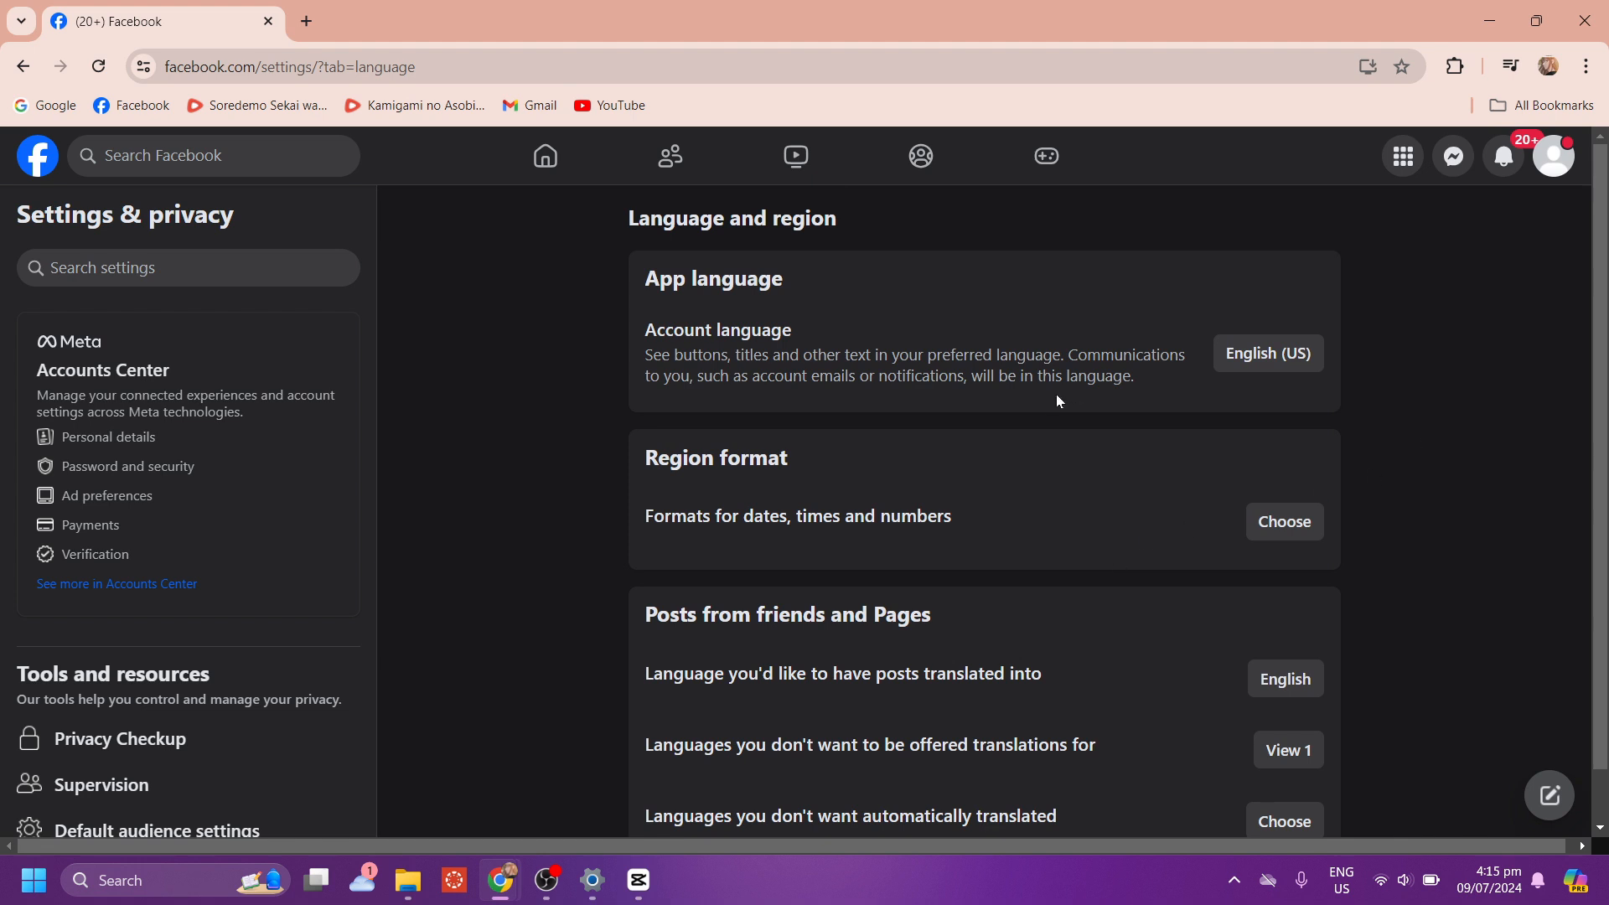
pyautogui.moveTo(1075, 667)
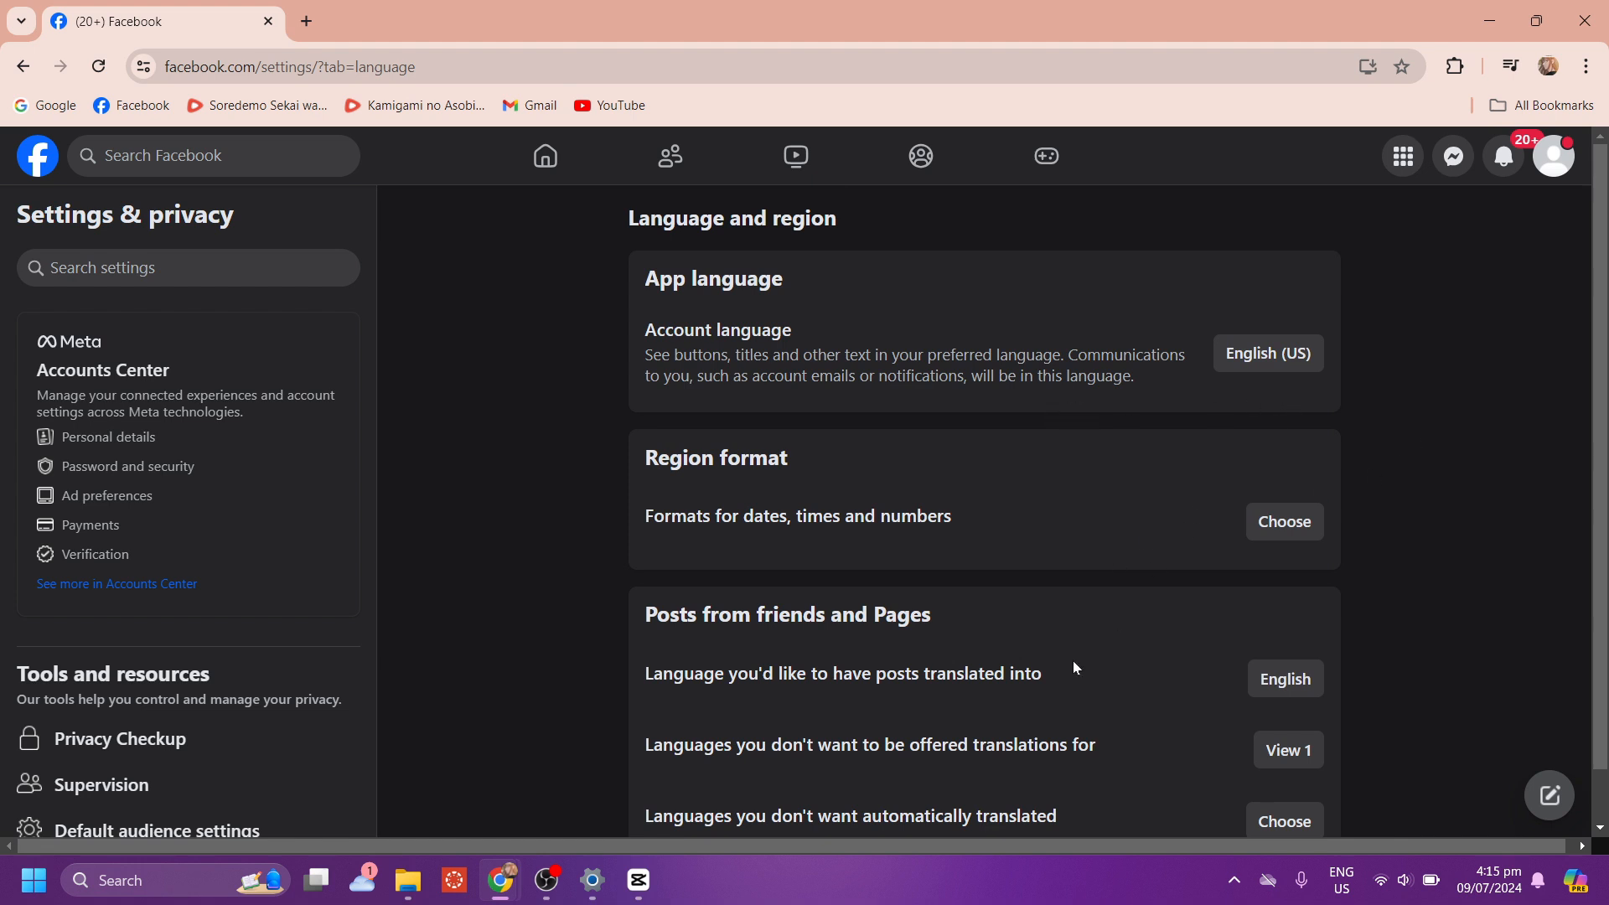
pyautogui.moveTo(955, 797)
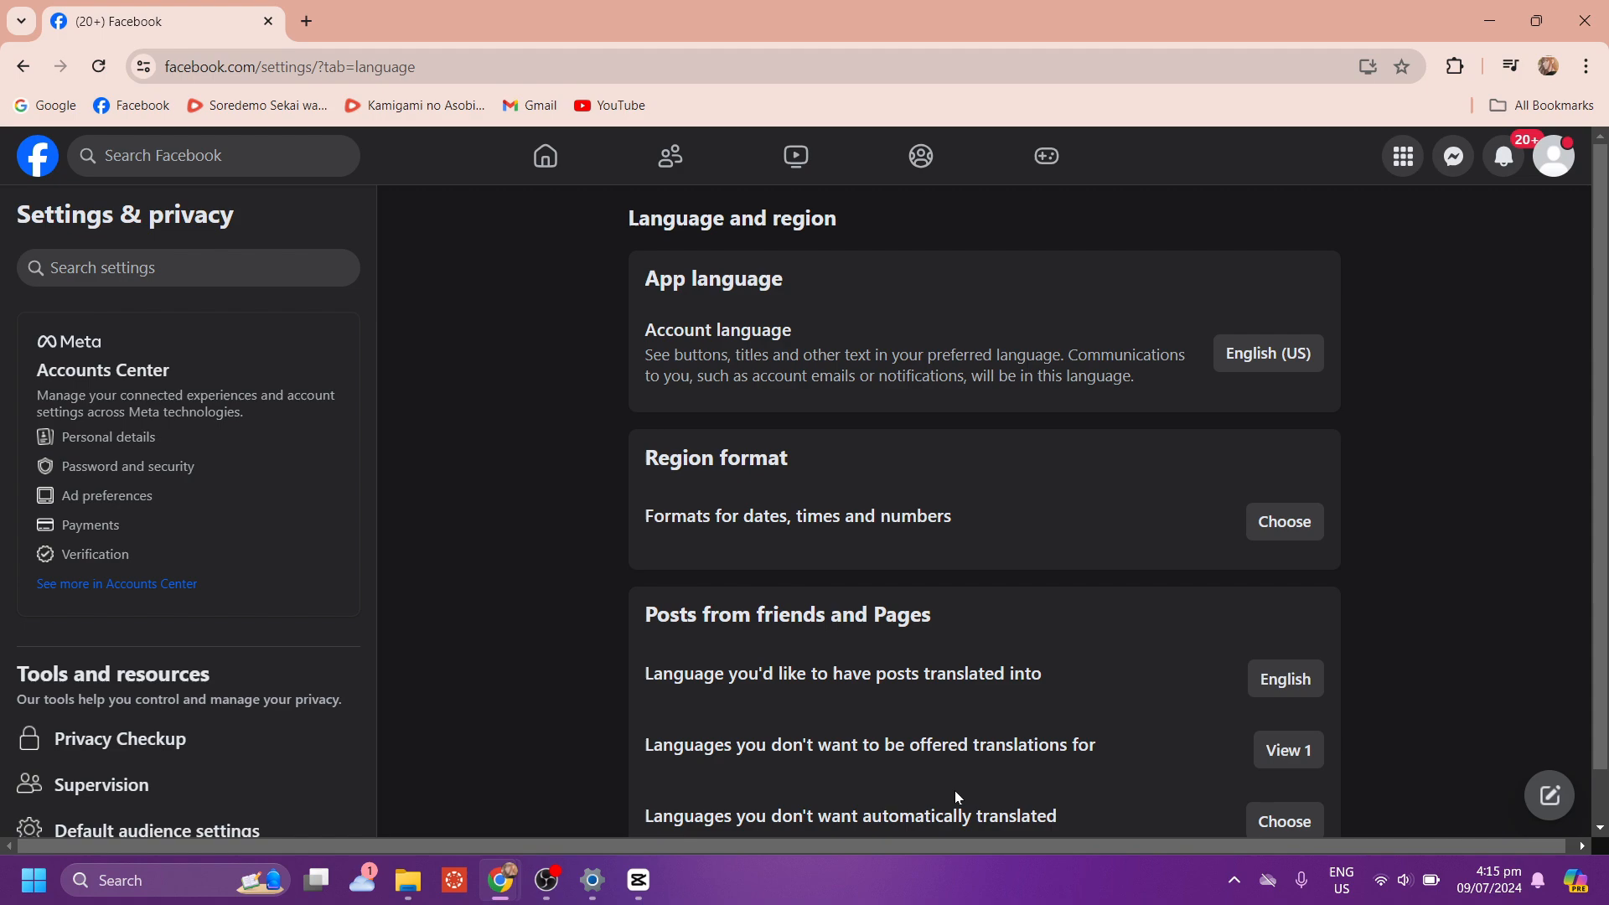